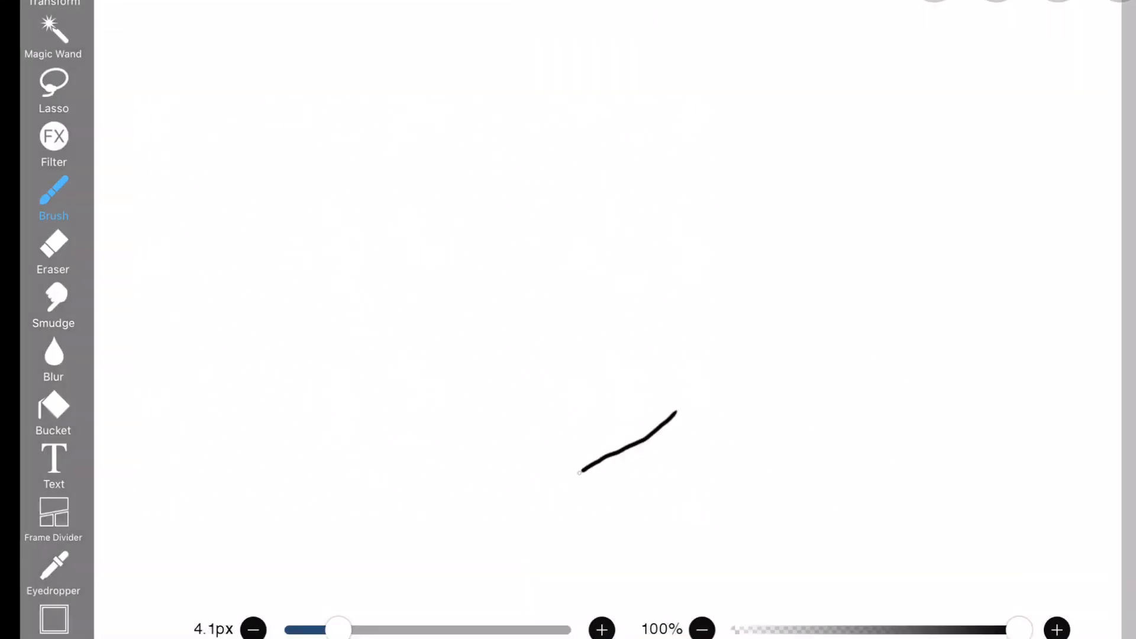
Step: Draw the rounded head outline on the blank canvas
drag(406, 14, 619, 286)
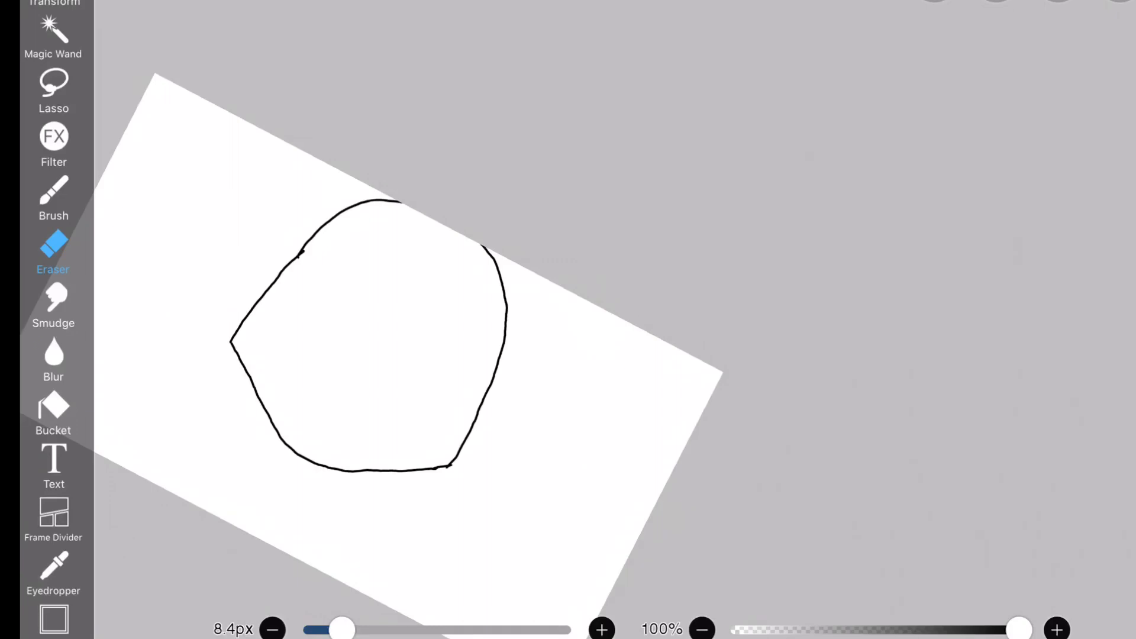
Step: Draw bangs and long side hair strands, including a pointed strand across the face
click(53, 195)
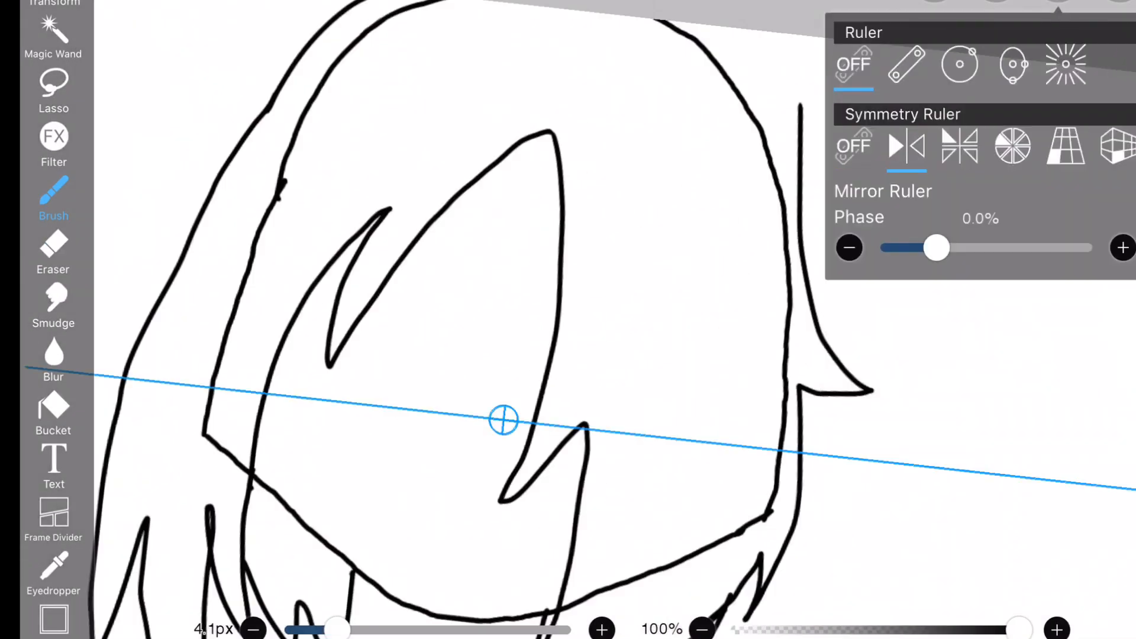
Step: Draw the eye outlines, eyebrows and a small mouth on the face
drag(936, 248, 987, 248)
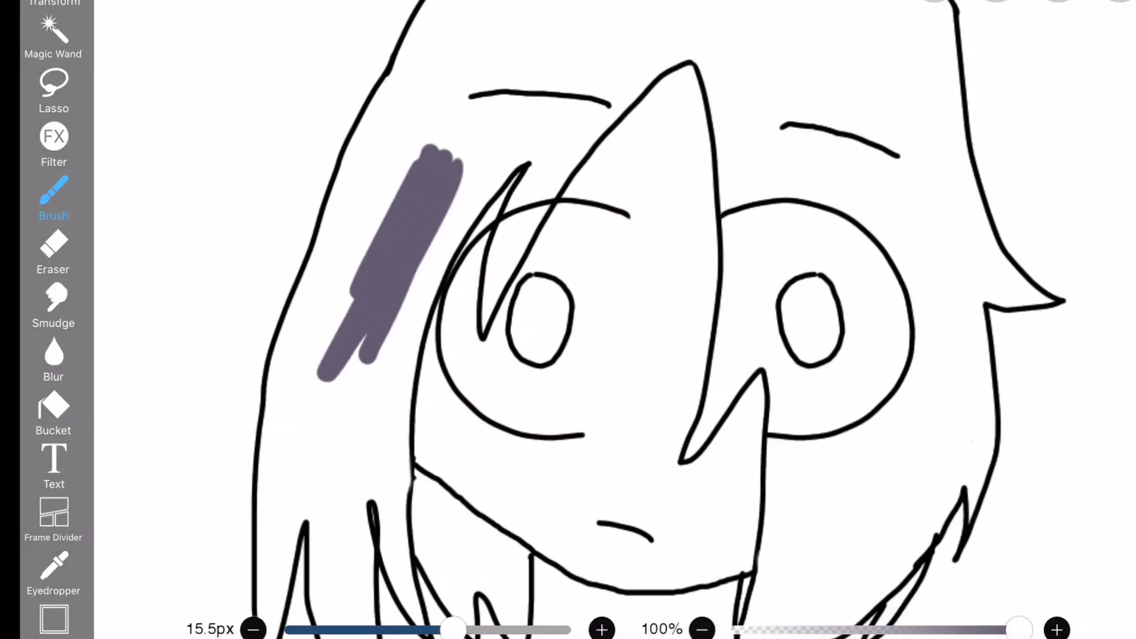
Step: Bucket-fill the hair sections with dark purple
click(53, 409)
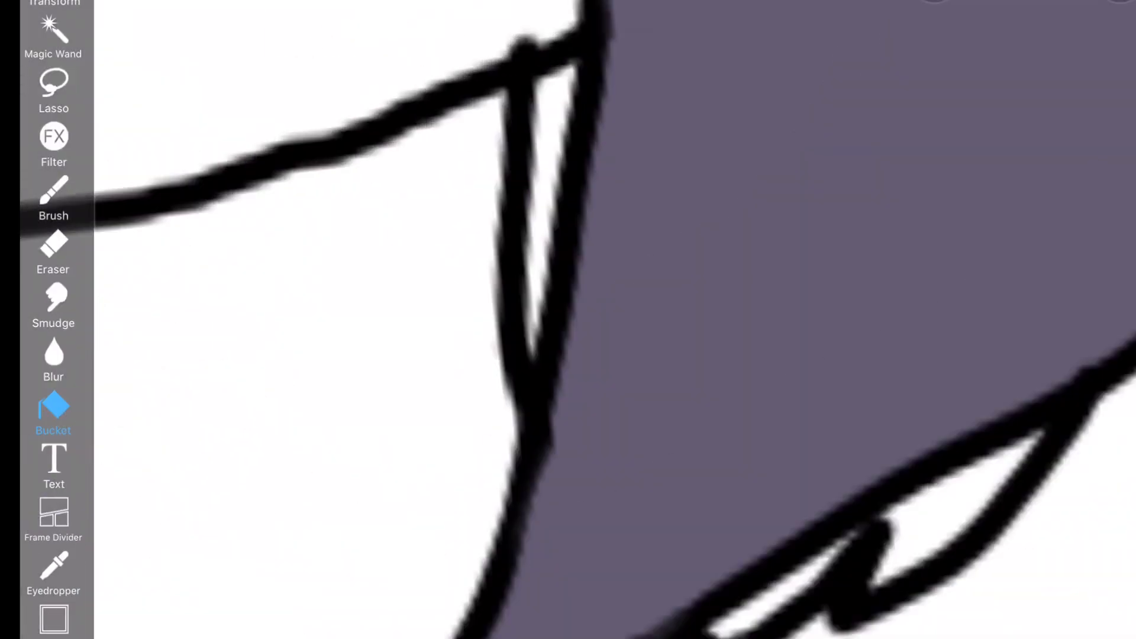
click(52, 196)
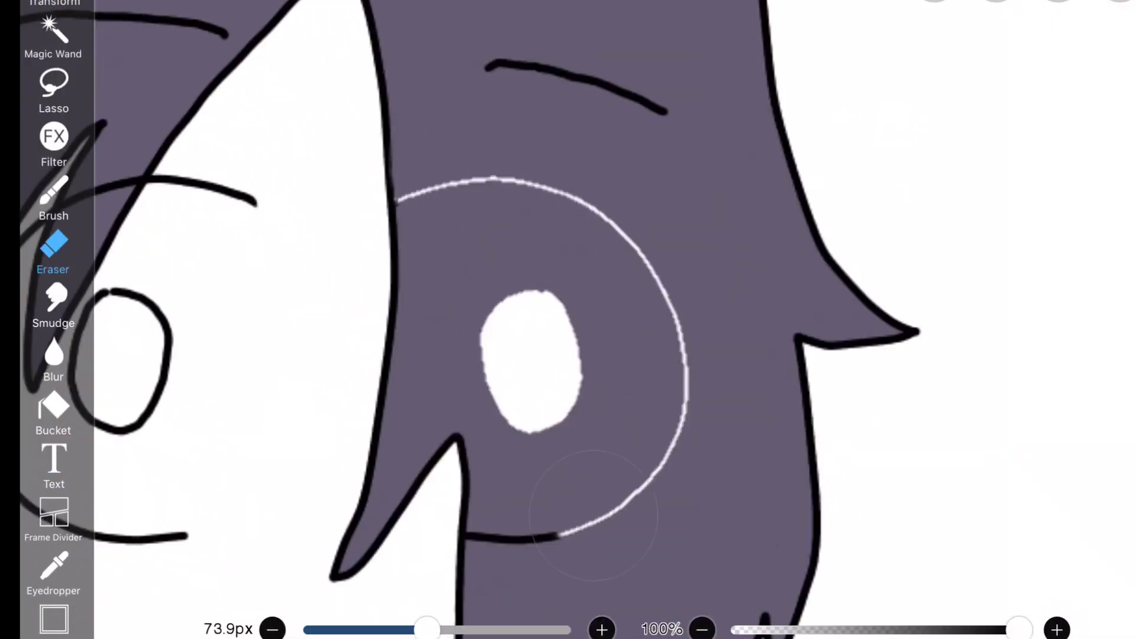
Step: Shade the visible eye dark with a white highlight, then brush pale skin tone on the face
click(53, 195)
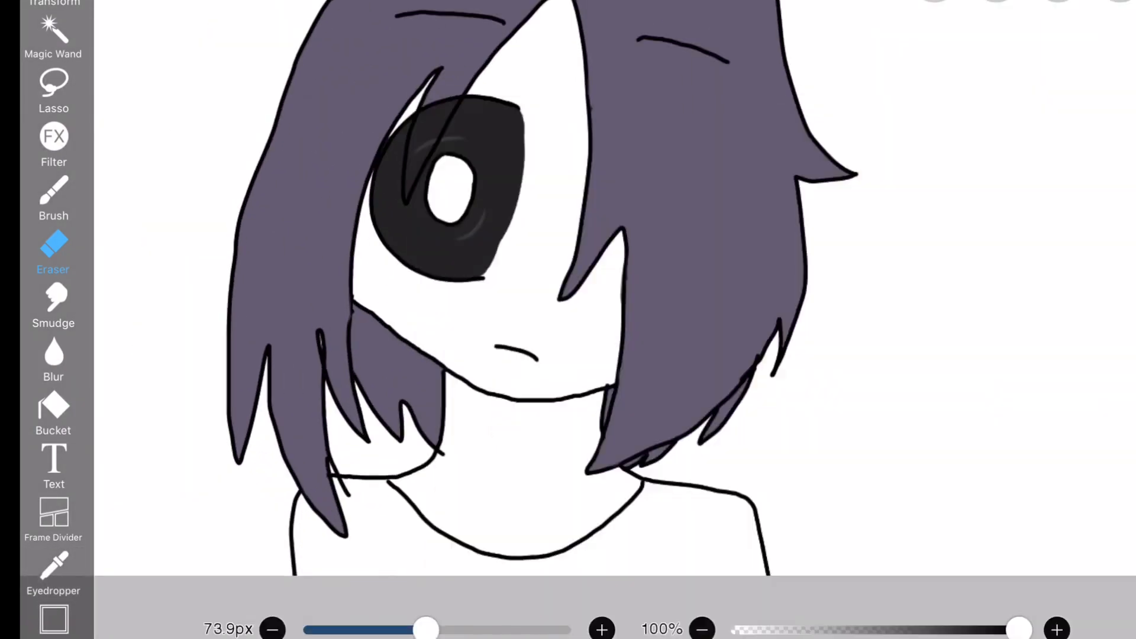
click(53, 195)
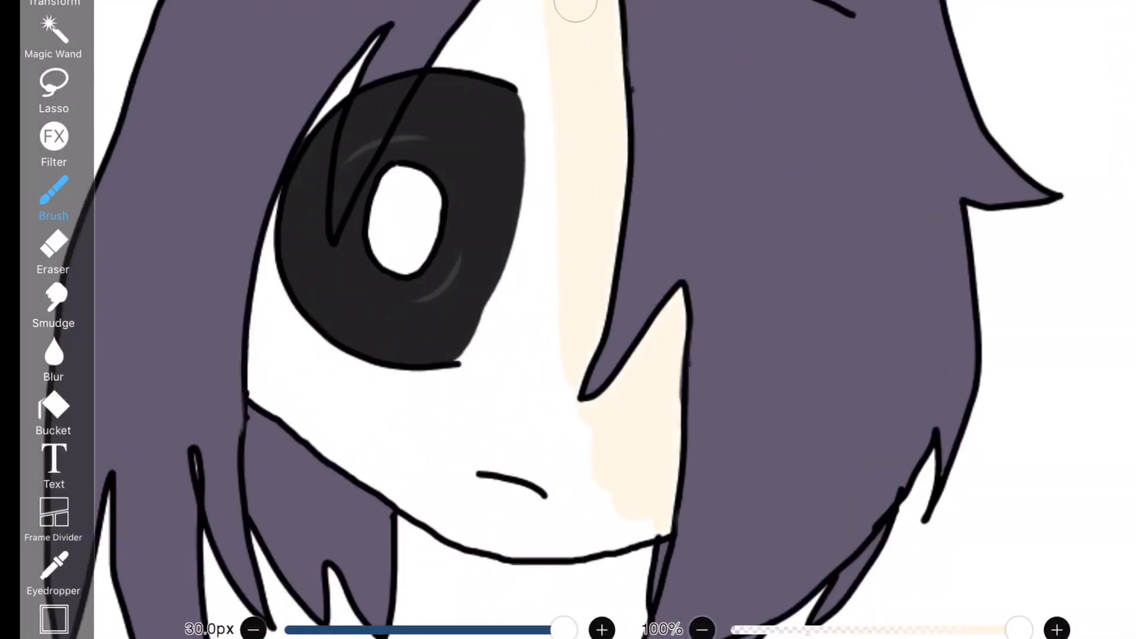